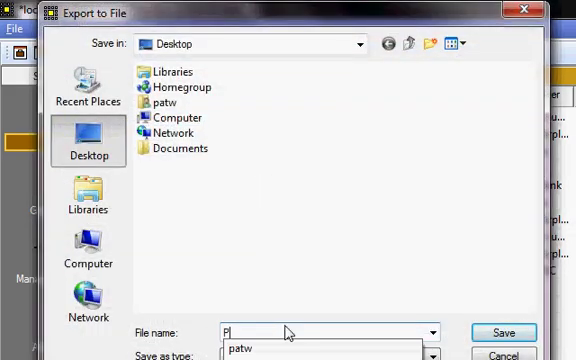
# Step: Export the object list as P1-Export.xls on the Desktop and open the file in Excel
pyautogui.write('1-Export')
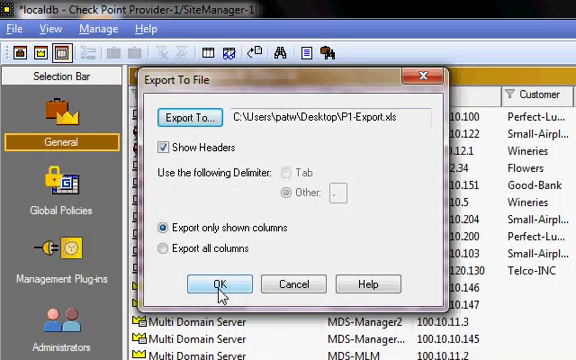
pyautogui.click(222, 283)
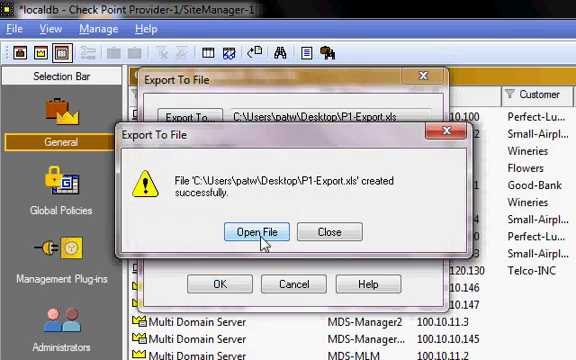
pyautogui.click(259, 231)
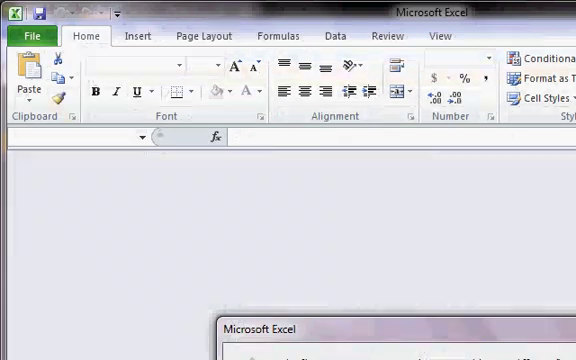